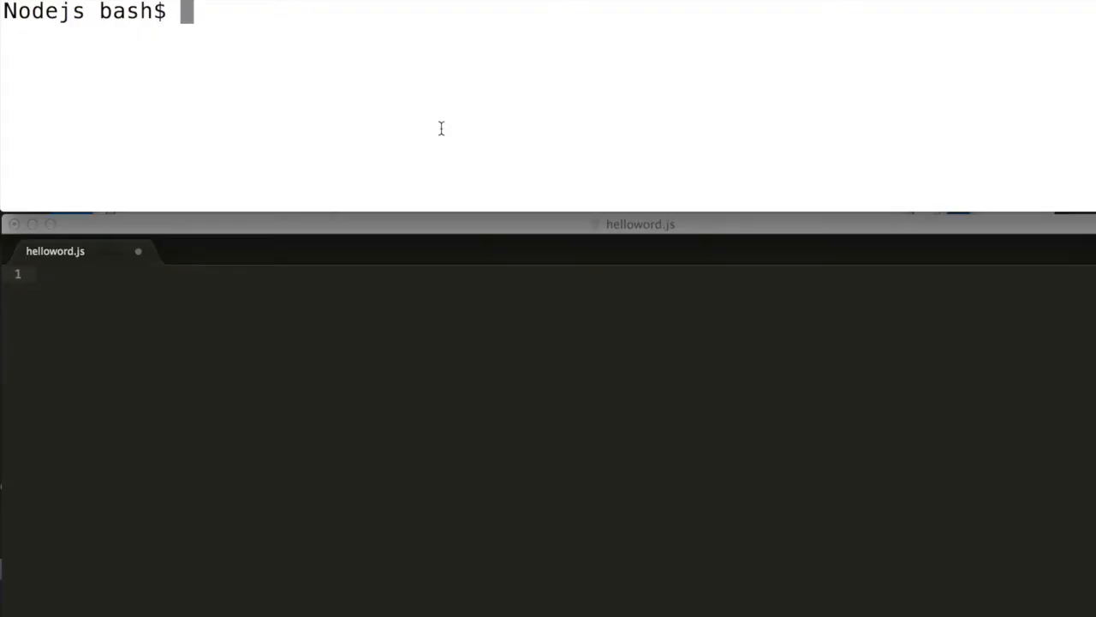
# - List the folder in the terminal, then begin helloword.js with var http = require('http');
pyautogui.write('ls')
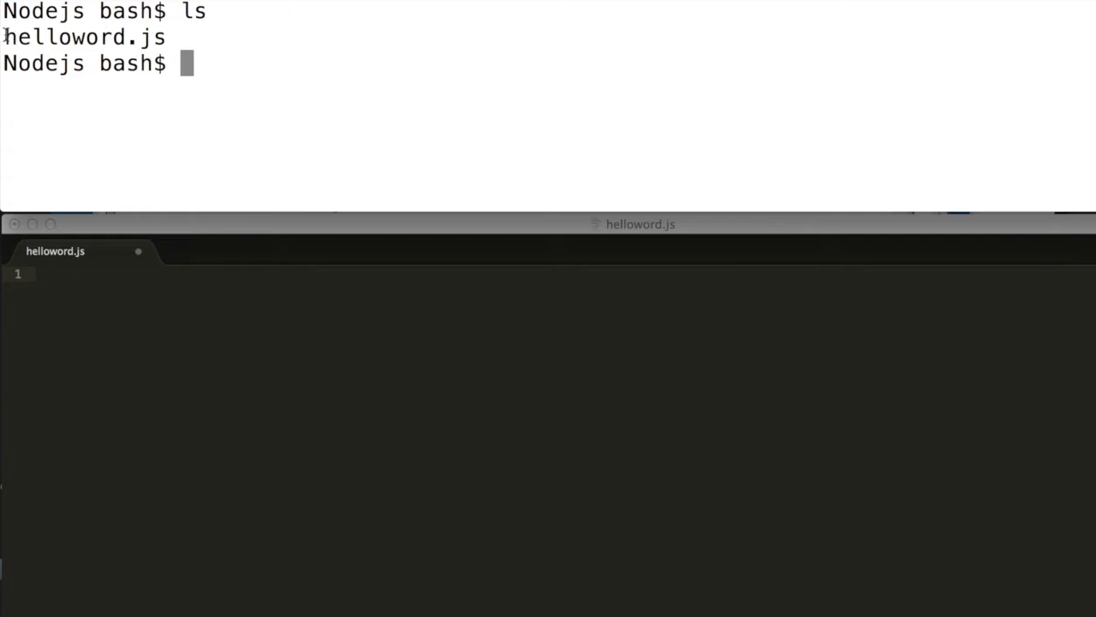
pyautogui.write('var h')
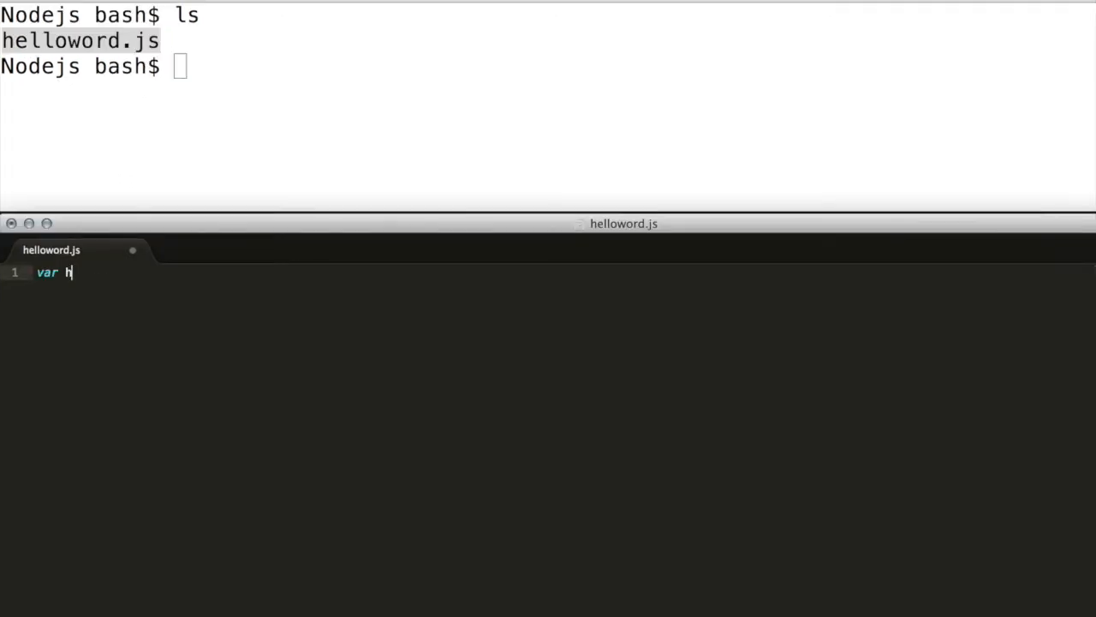
pyautogui.write("ttp = require('http');")
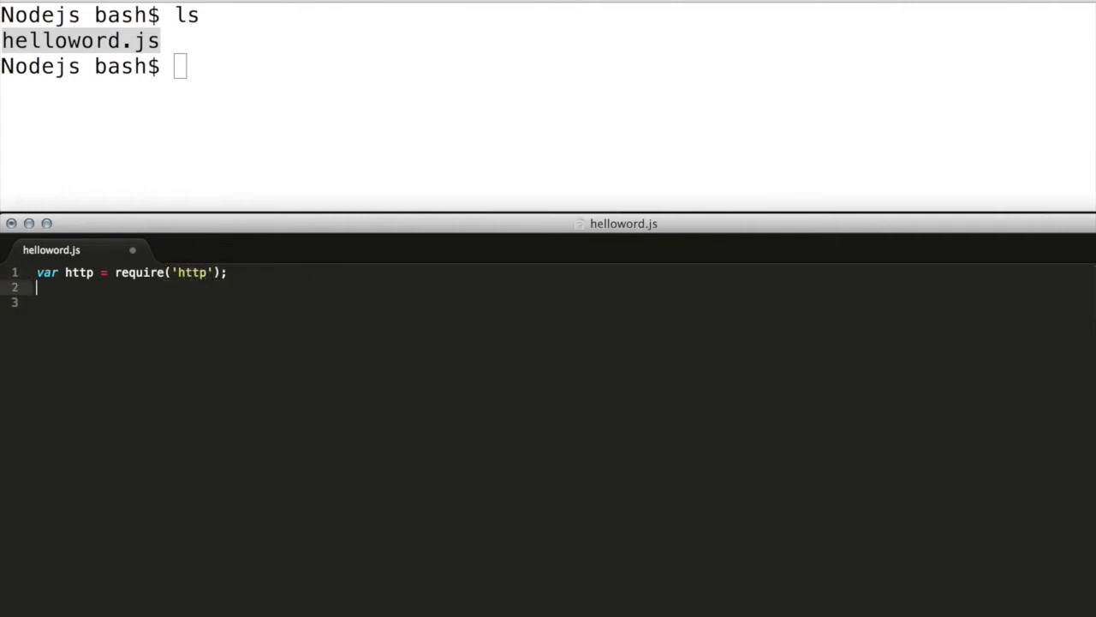
# - Write http.createServer(function(request,response){ with an indented handler body
pyautogui.write('http.c')
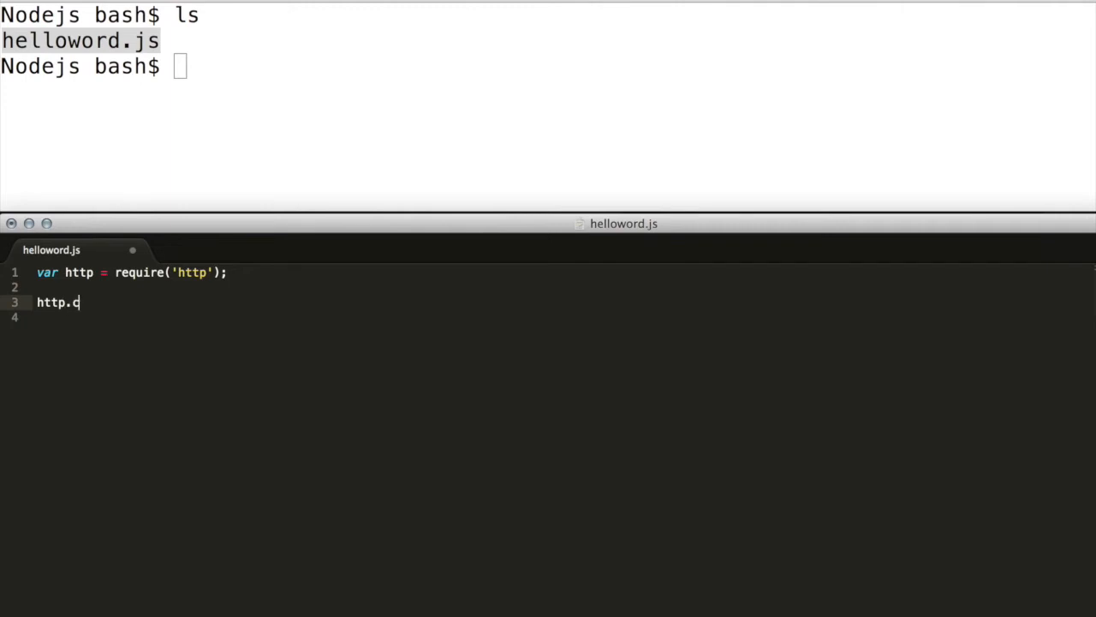
pyautogui.write('reateServer')
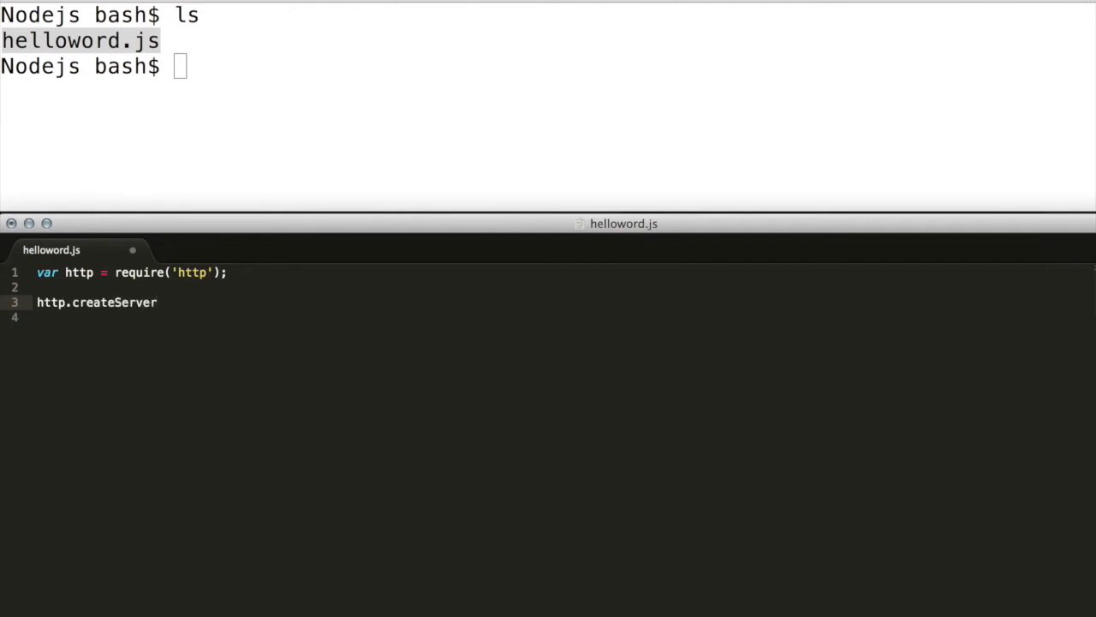
pyautogui.write('(')
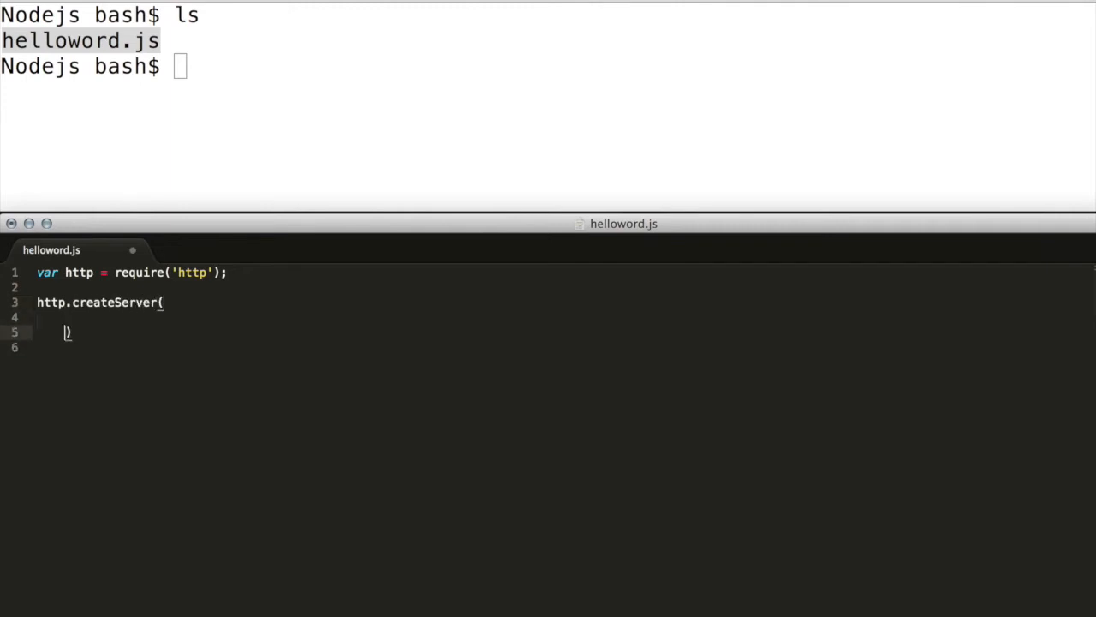
pyautogui.write('function')
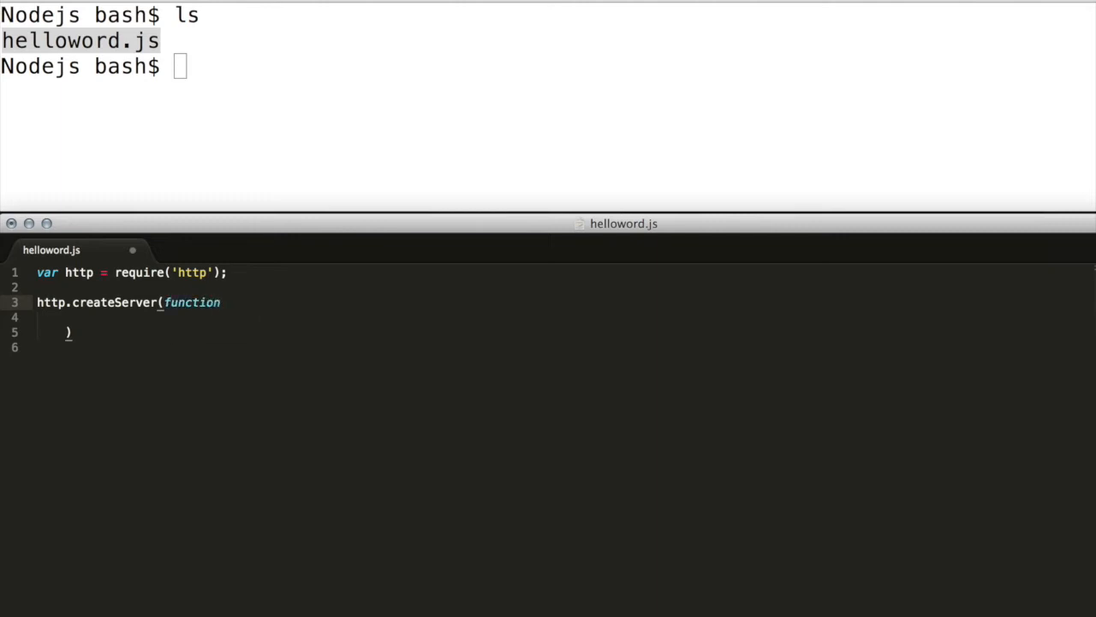
pyautogui.write('()')
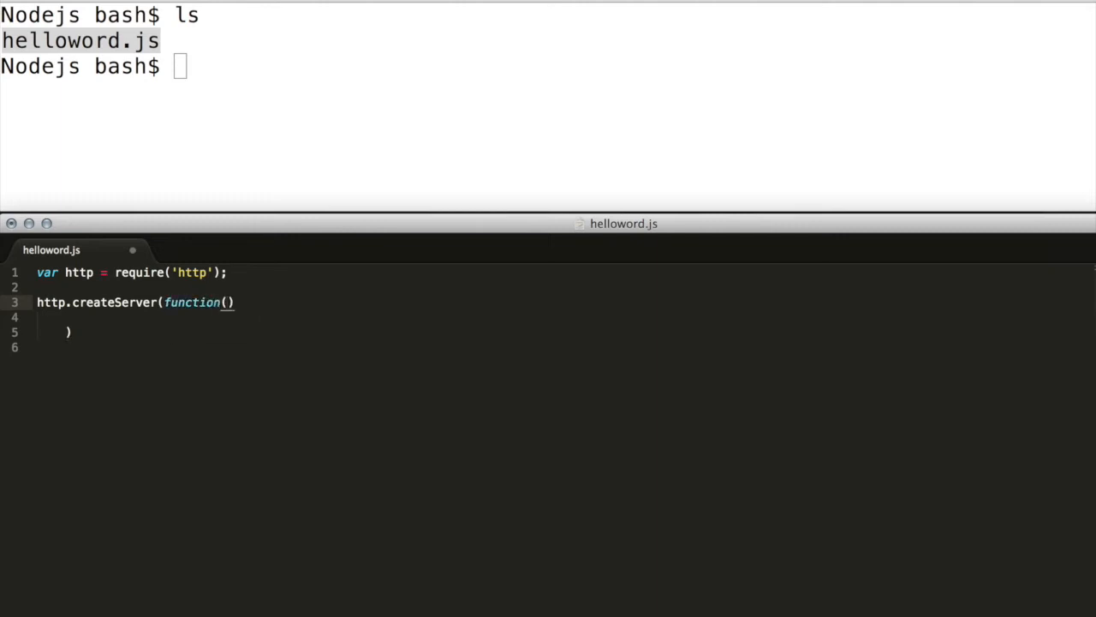
pyautogui.write('request')
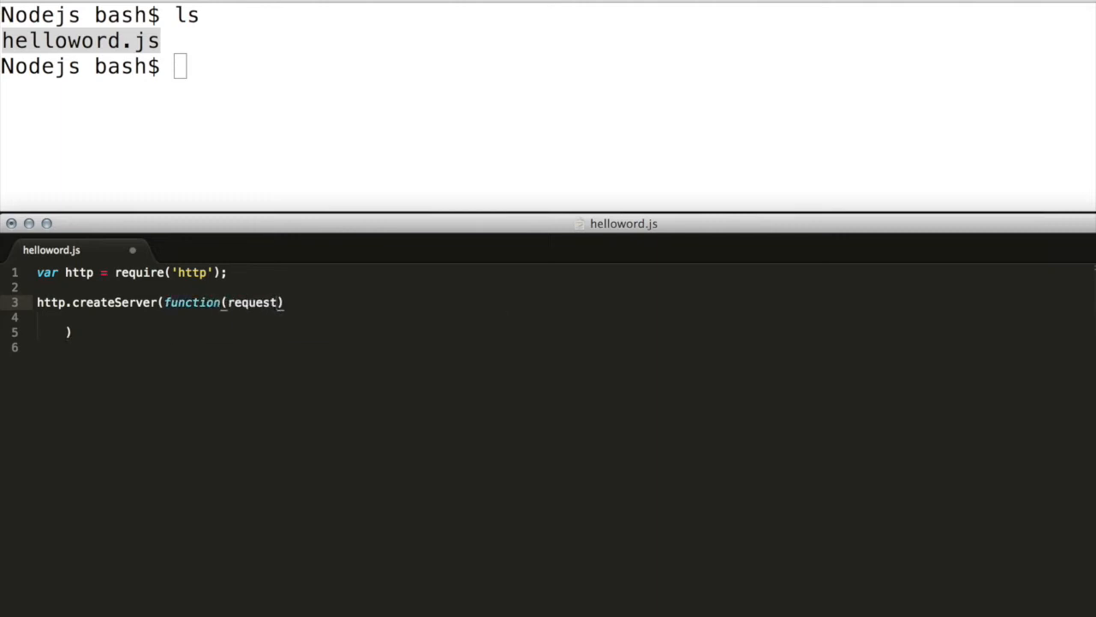
pyautogui.write(',response')
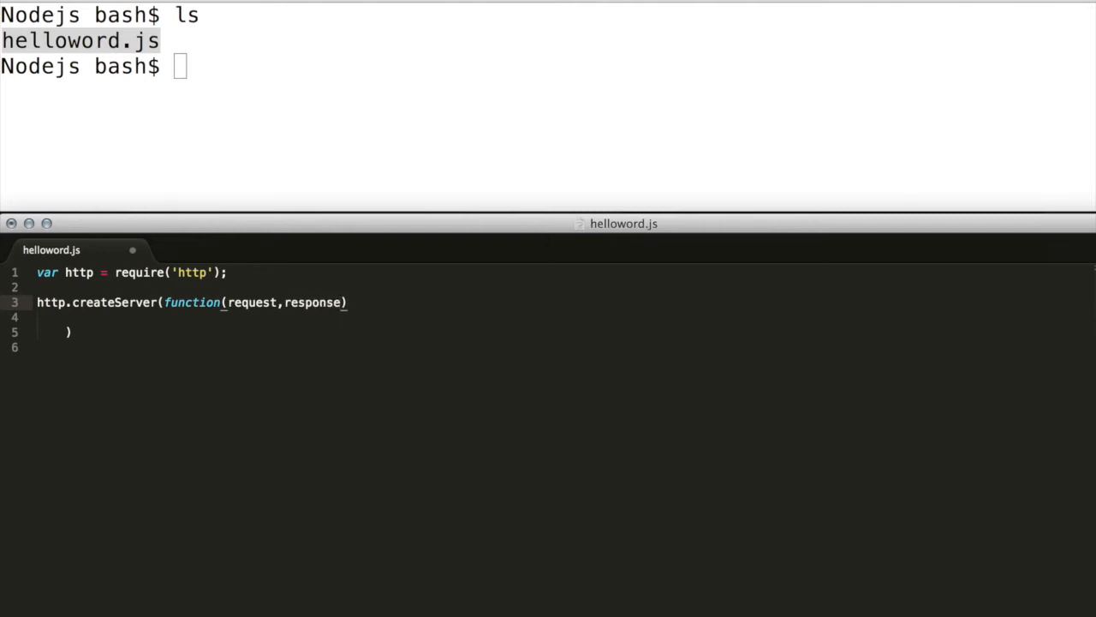
pyautogui.write('{')
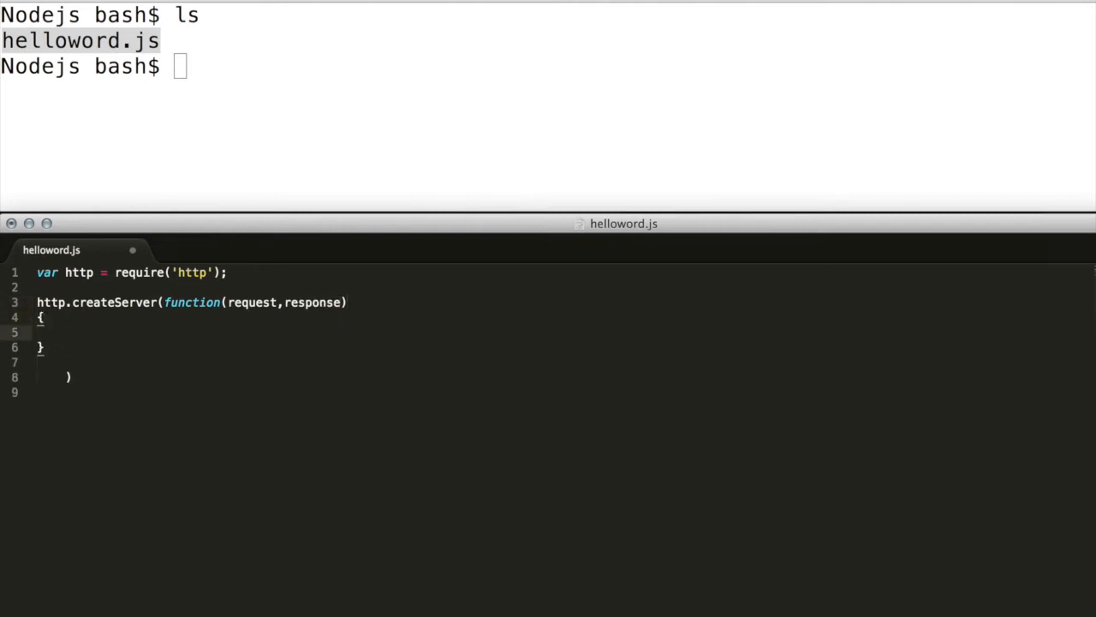
pyautogui.press('enter')
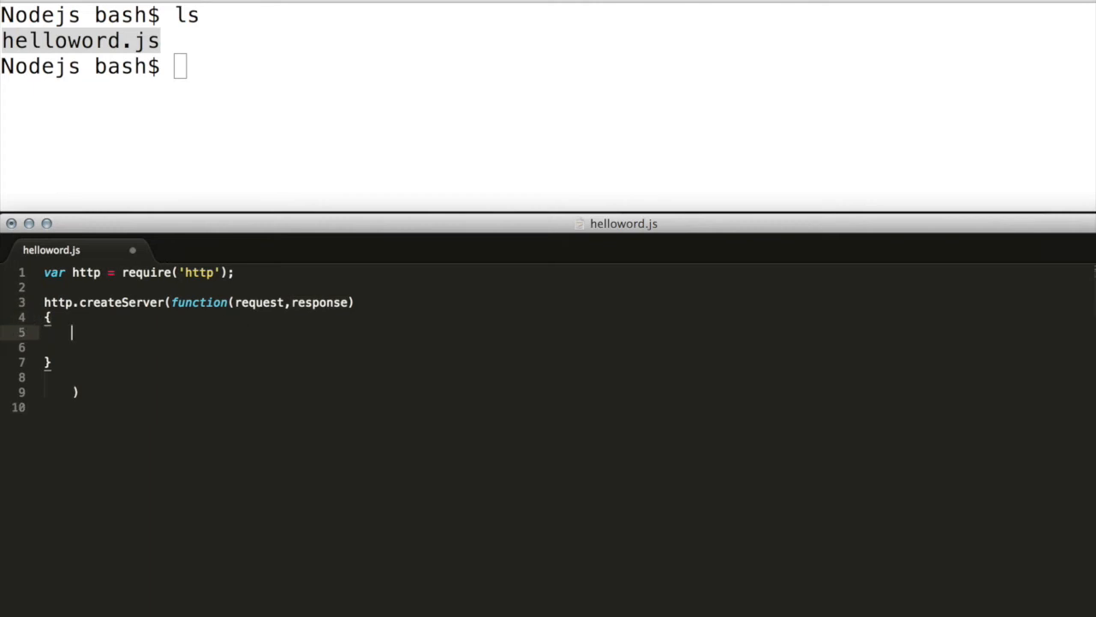
# - Have the handler write a 200 header with {'Content-Type':'text/plain'}
pyautogui.write('response.writ')
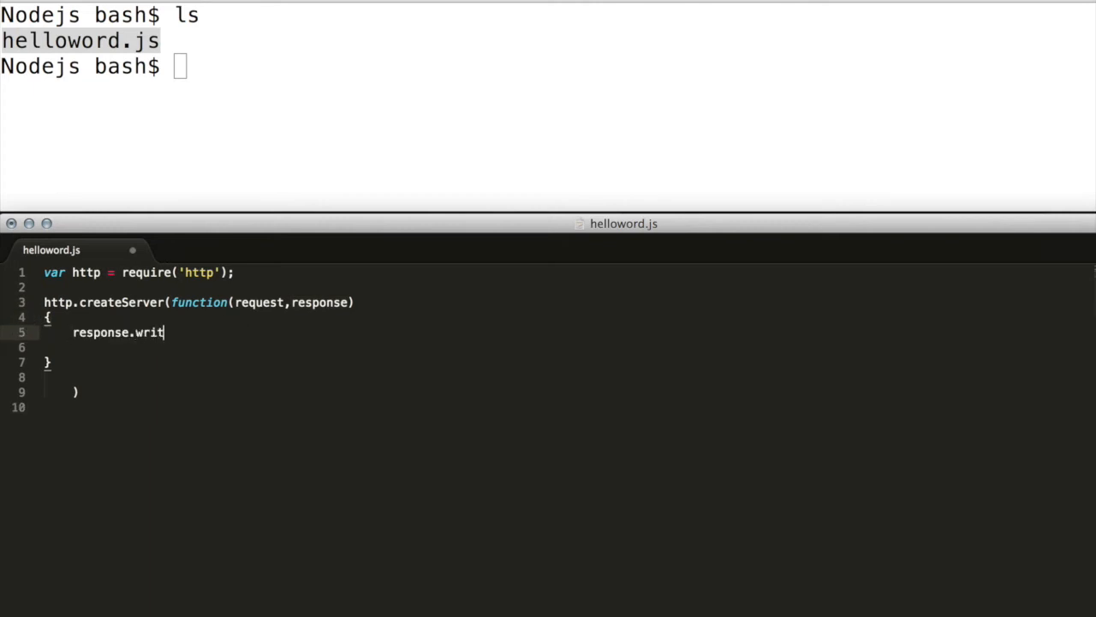
pyautogui.write('eHead()')
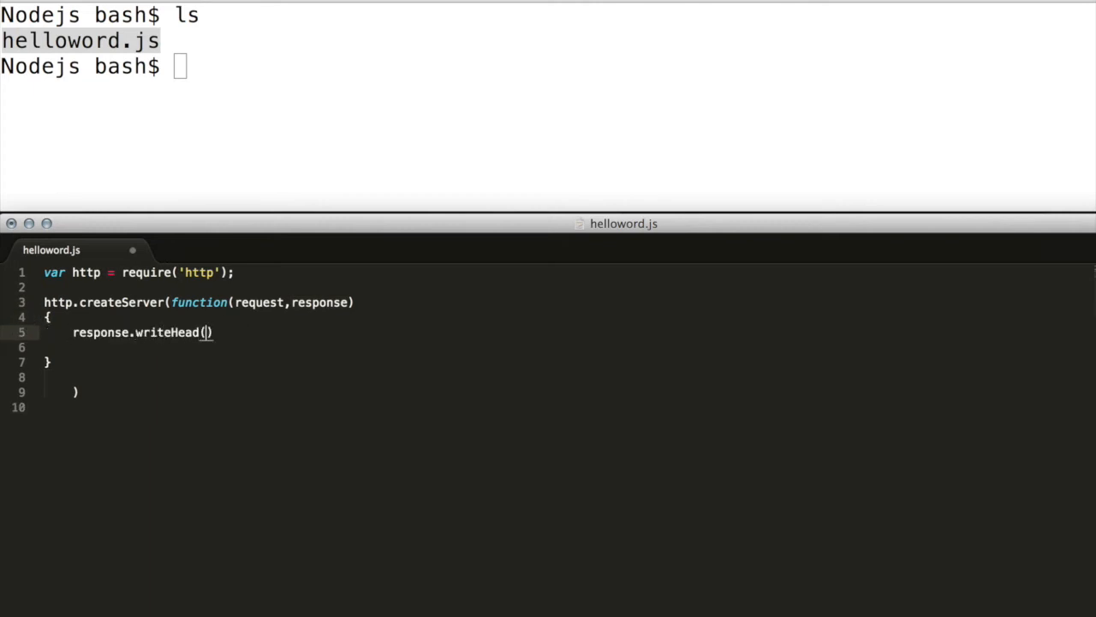
pyautogui.write("200,{'Content-Type':'text/plain'}")
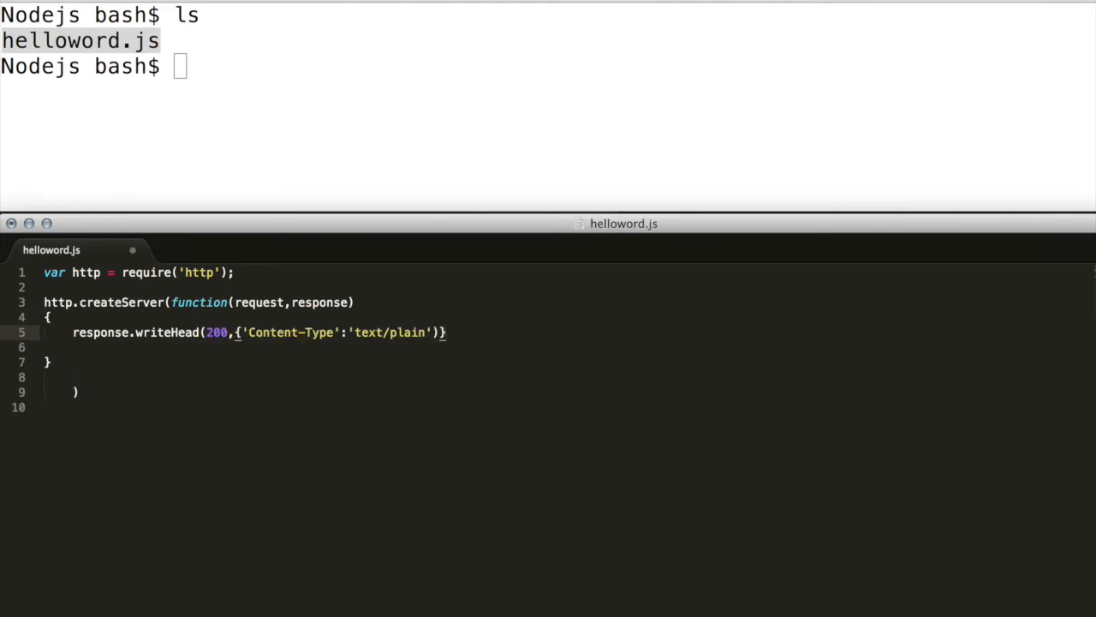
pyautogui.write('}')
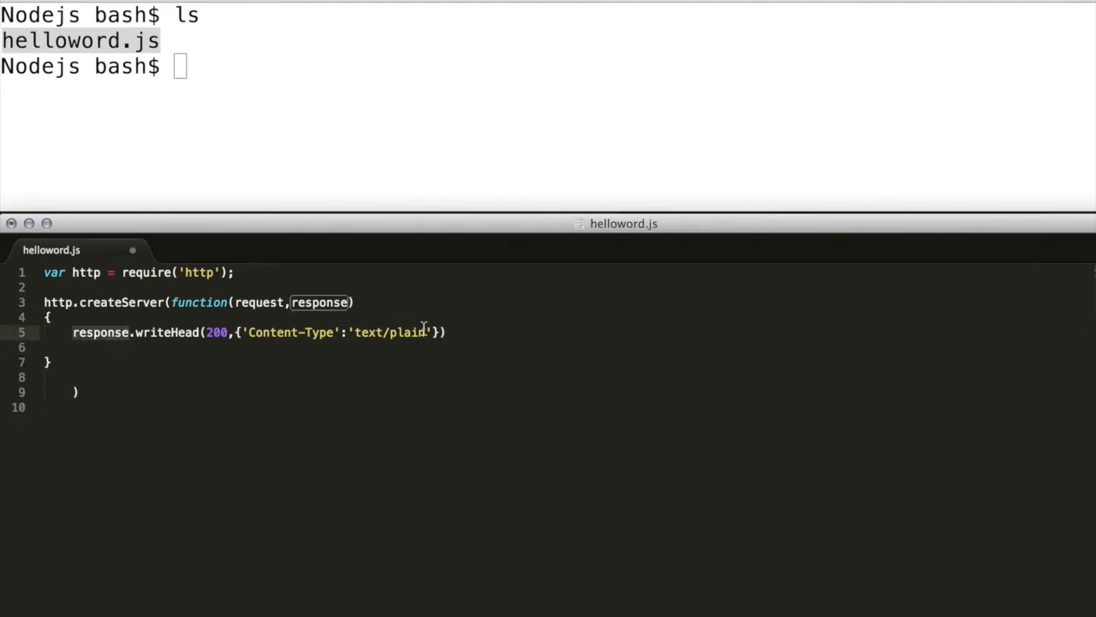
# - End the response with 'Hello World' and make the server listen on port 9999
pyautogui.write("response.end('Hello World');")
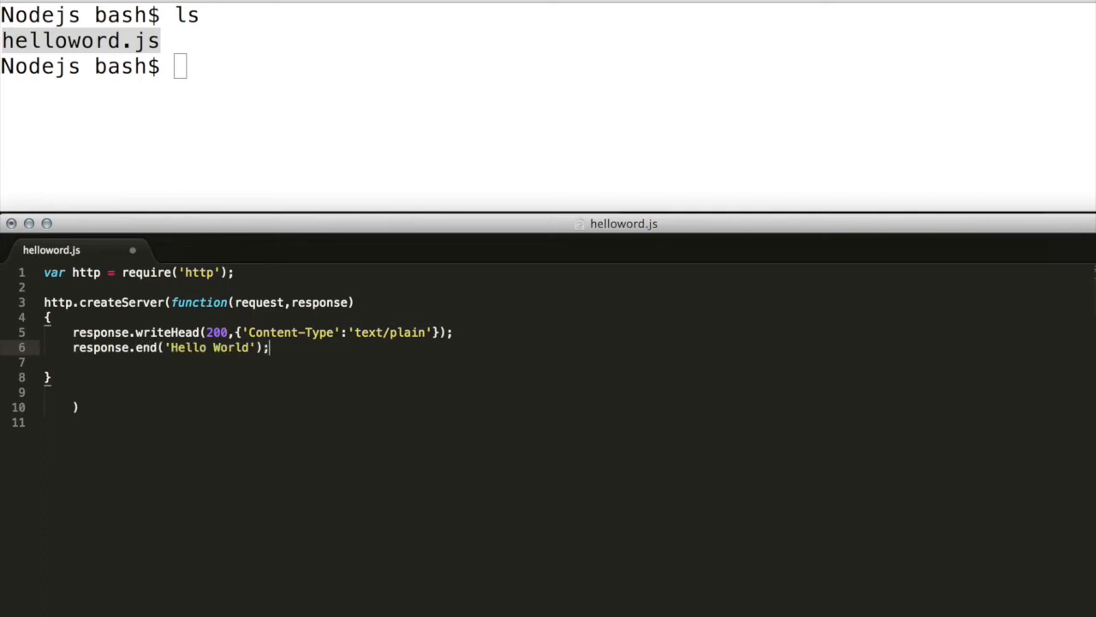
pyautogui.write('.')
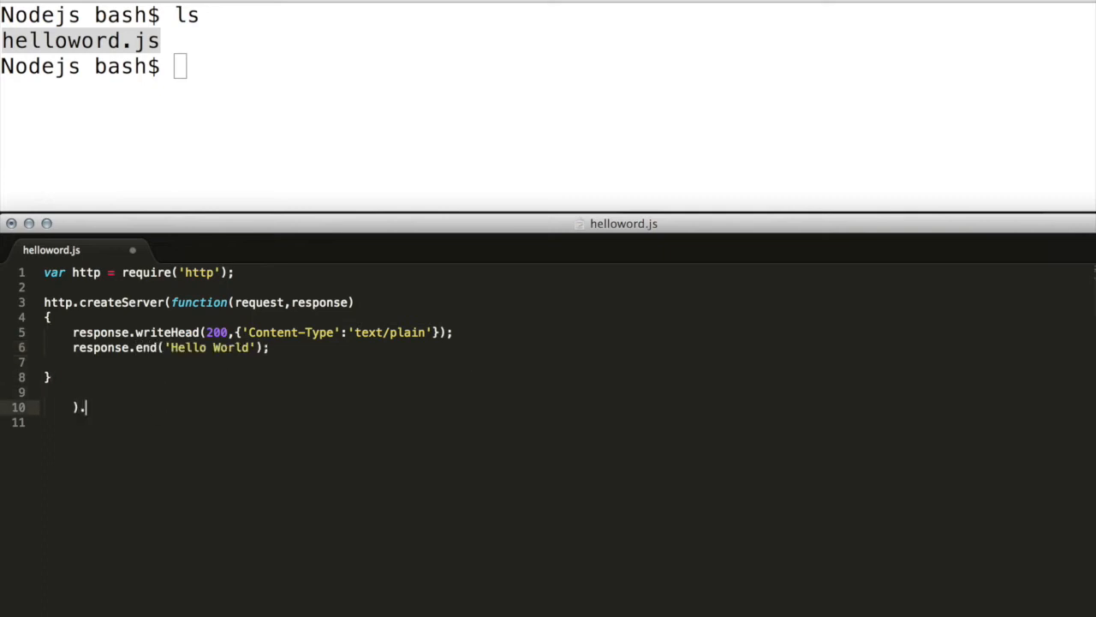
pyautogui.write('listen(9999')
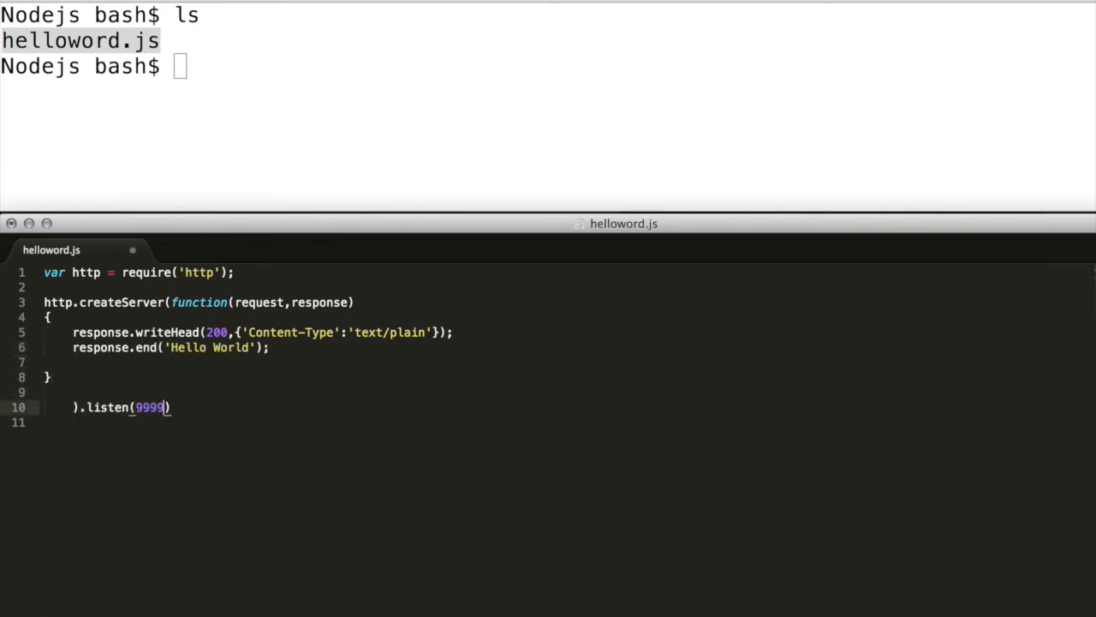
# - Log "Server Started @ localhost:9999" and run node helloword.js in the terminal
pyautogui.write('console.log()')
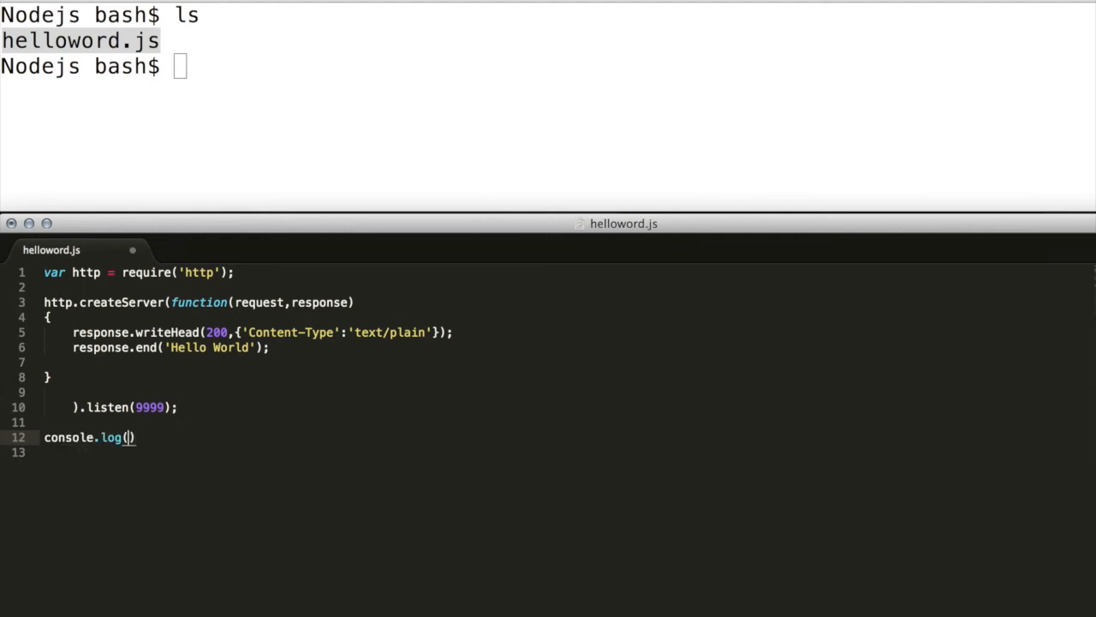
pyautogui.write('"Server Started @ local"')
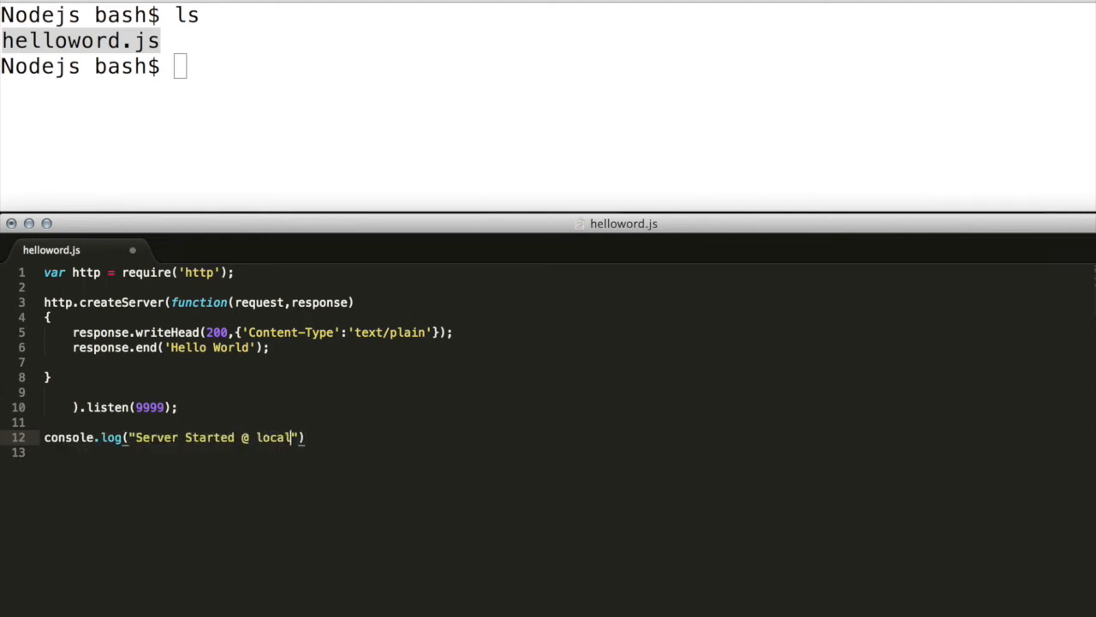
pyautogui.write('host:9999");')
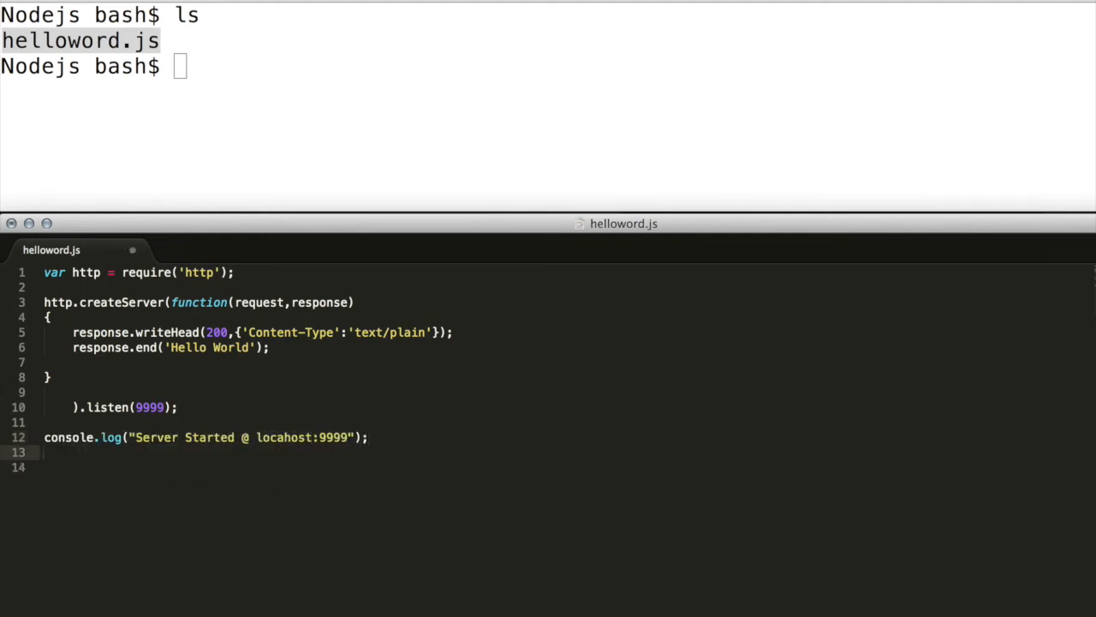
pyautogui.write('node helloword.js')
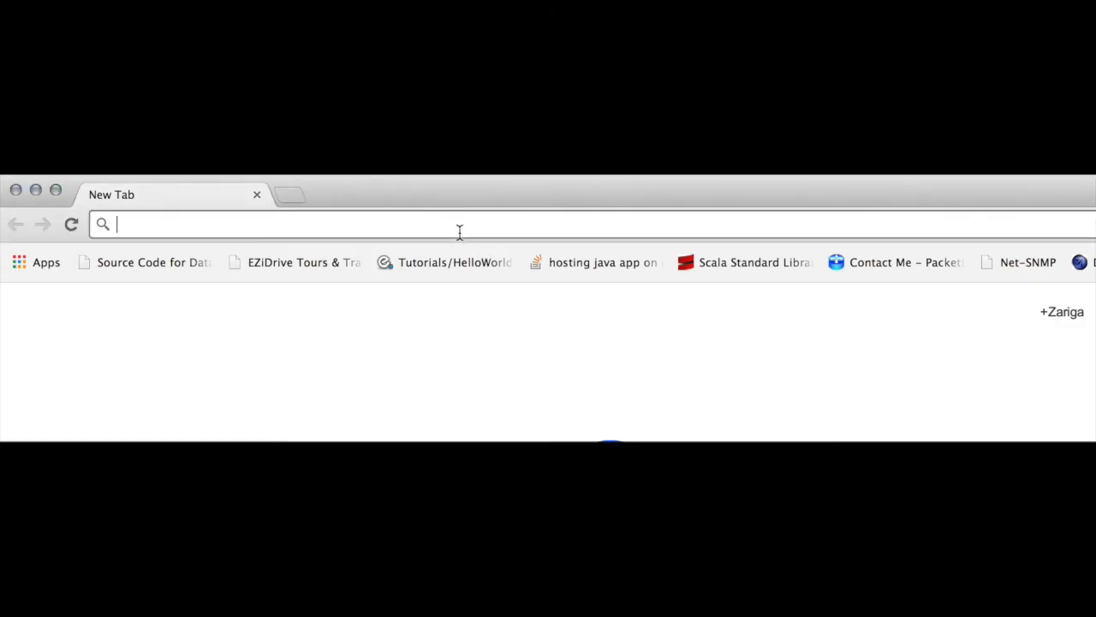
# - Enter localhost:3000 in a new Chrome tab's address bar
pyautogui.write('localhost:3000')
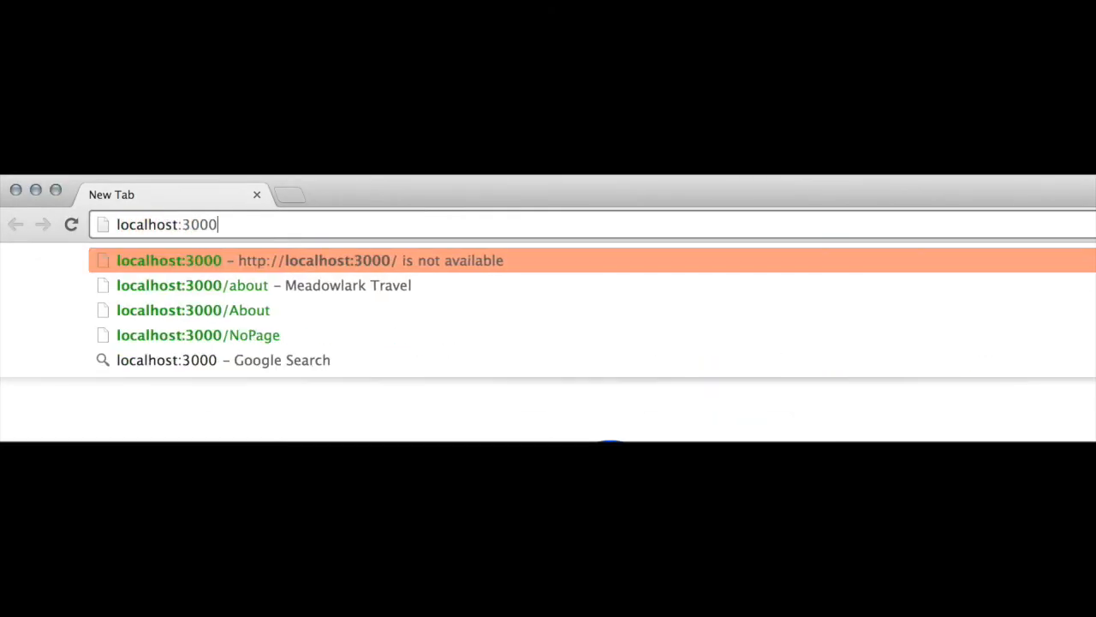
pyautogui.press('Backspace')
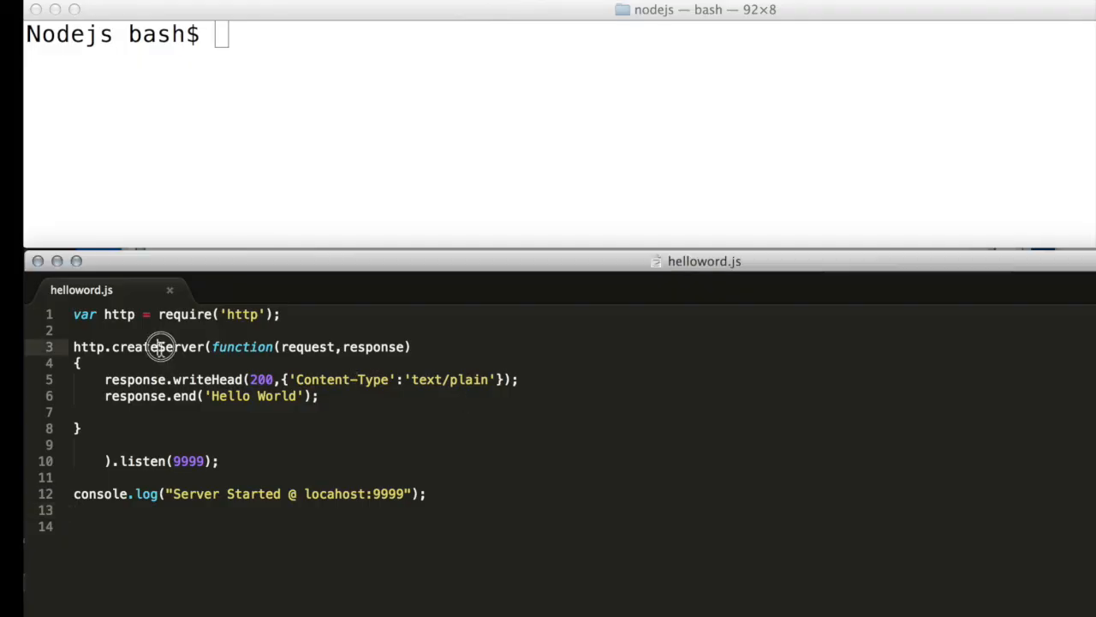
# - Declare var path as request.url with trailing slash and query stripped via replace regex, lowercased
pyautogui.write('var')
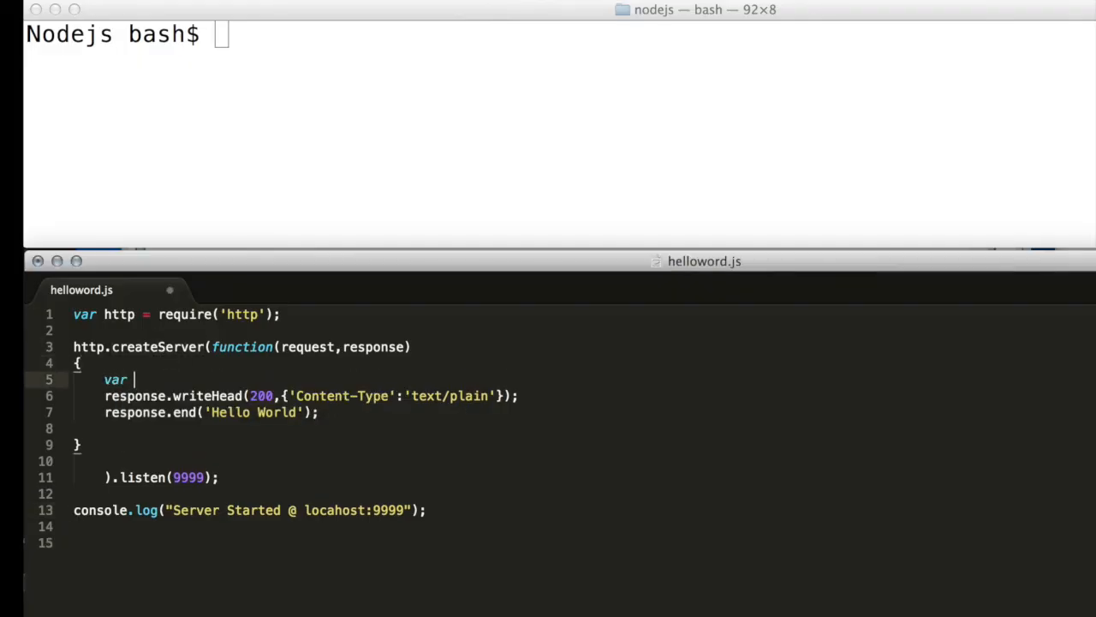
pyautogui.write('path = r')
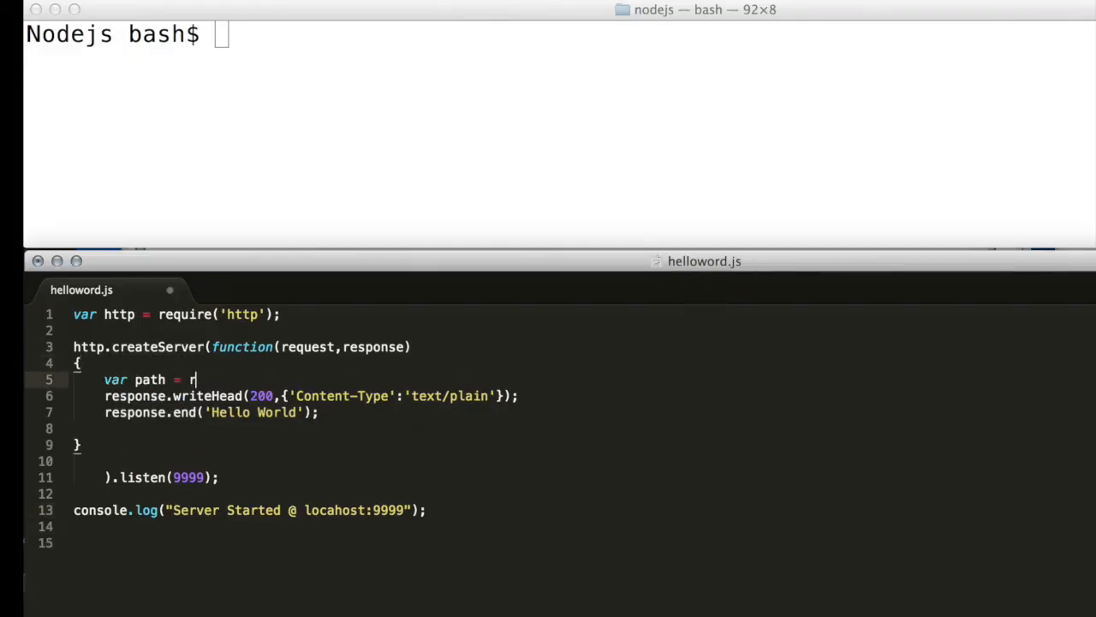
pyautogui.write('equest.url.replace')
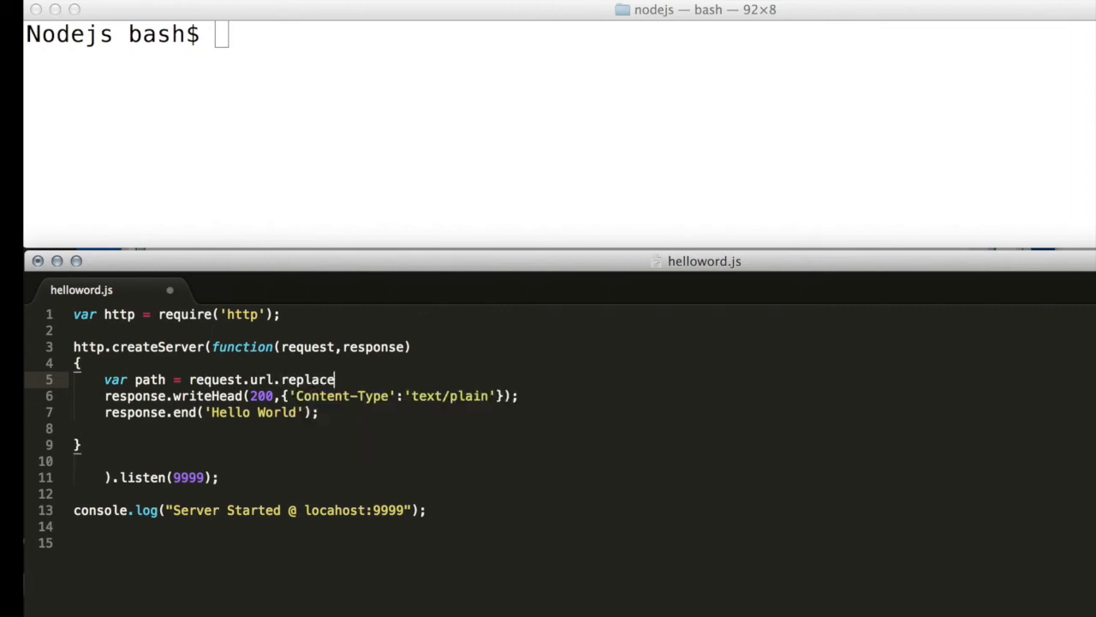
pyautogui.write("(/\\/?(?:\\?.*)?$/,'').toLo")
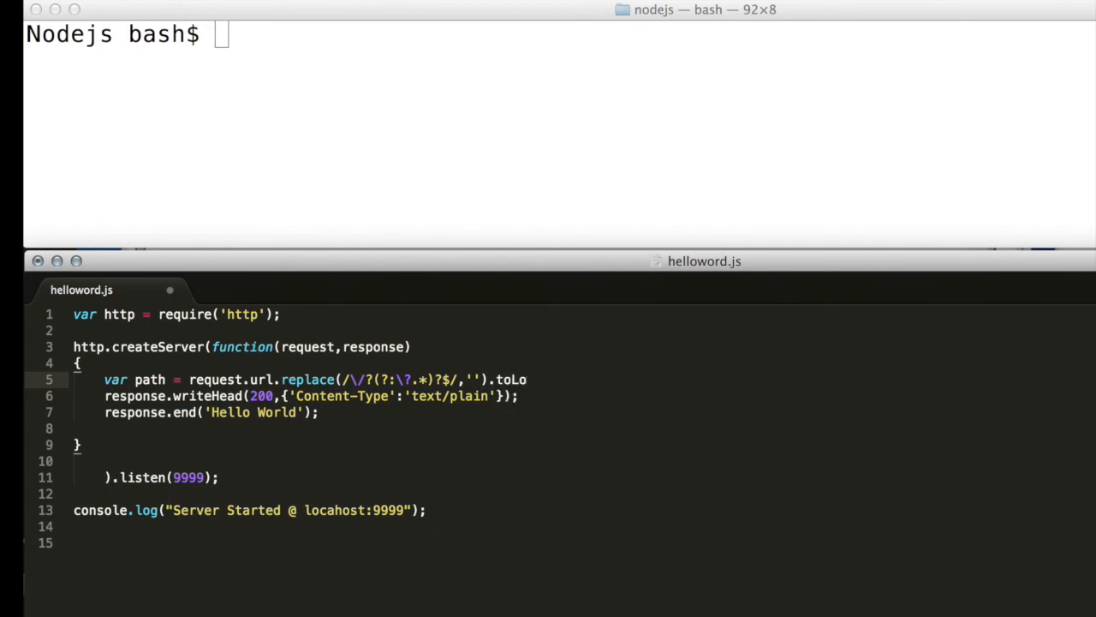
pyautogui.write('werCase();')
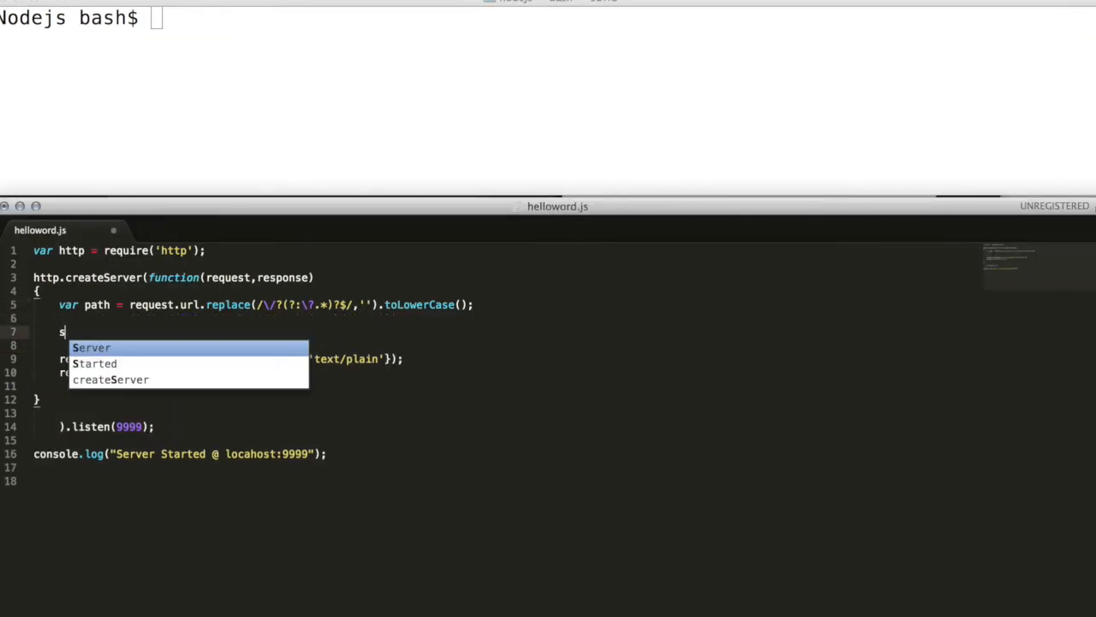
# - Write switch(path) with case '' answering Hello World and break, /about and a 404 default
pyautogui.write('switch()')
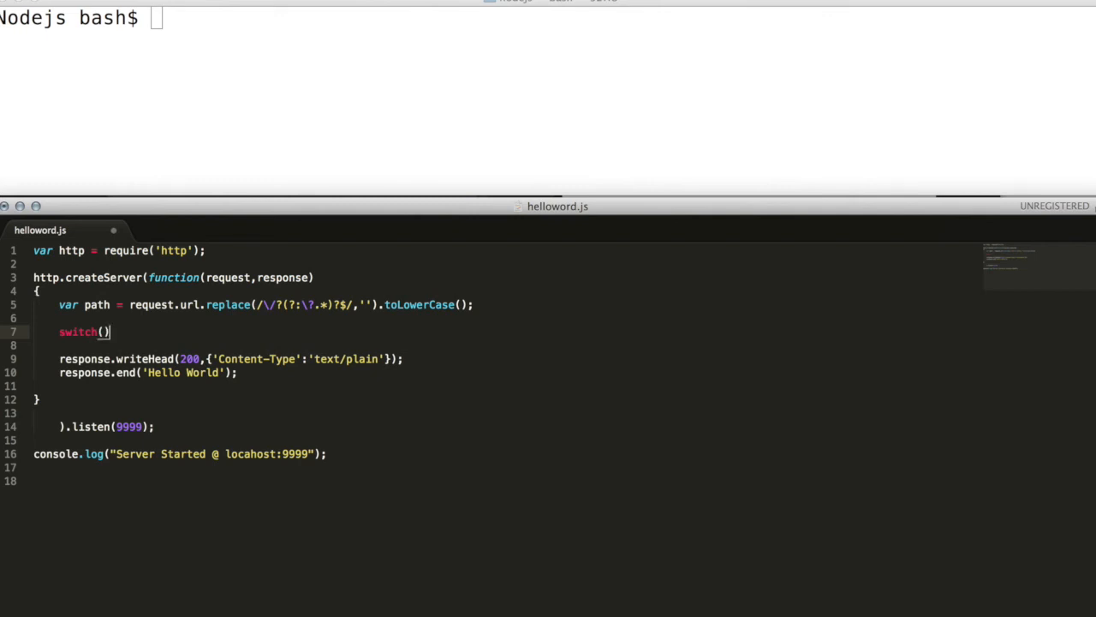
pyautogui.write('path')
pyautogui.write('cas')
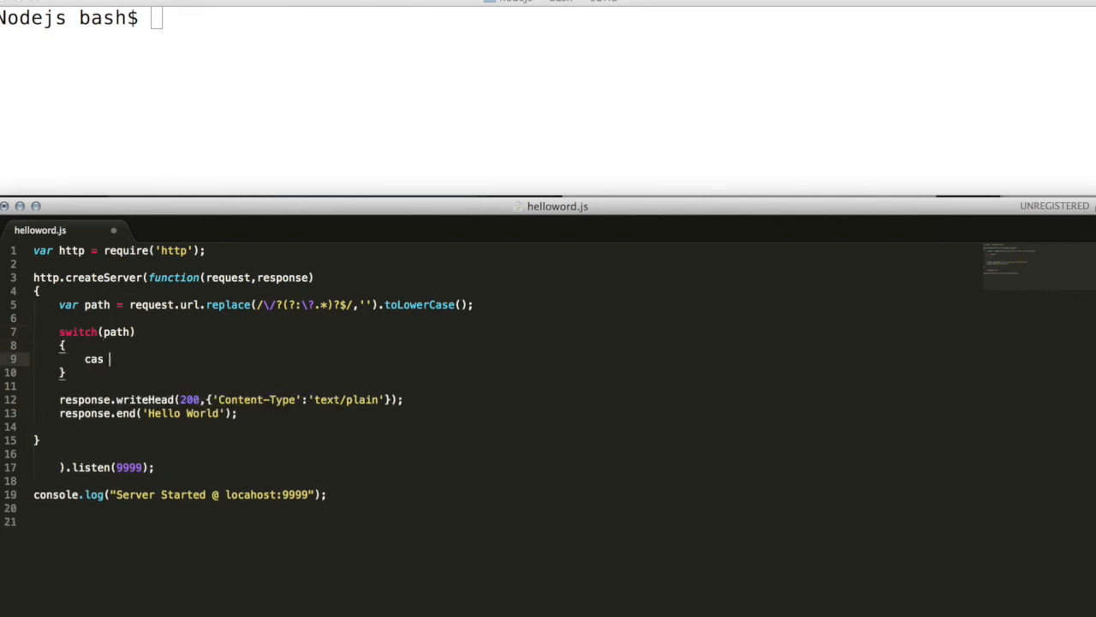
pyautogui.write("e '':")
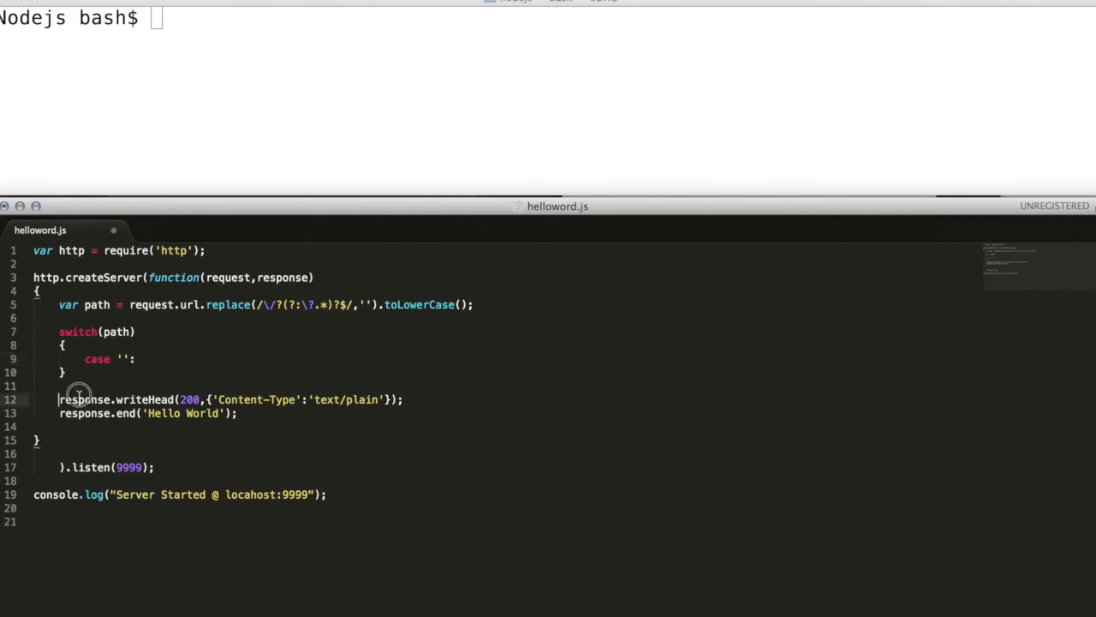
pyautogui.write('b')
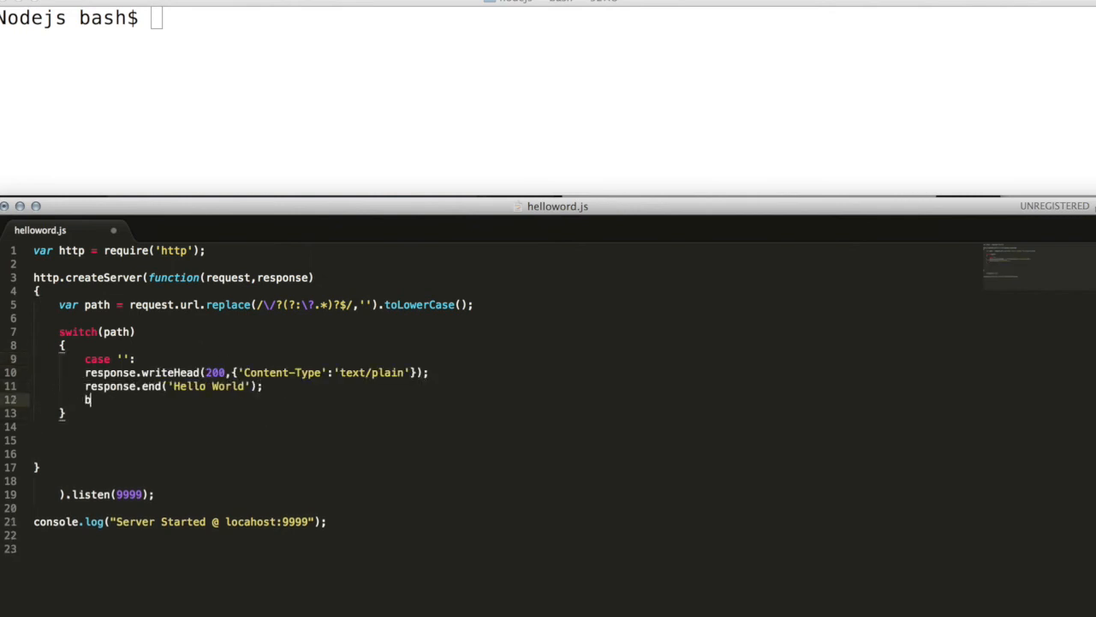
pyautogui.write('reak;')
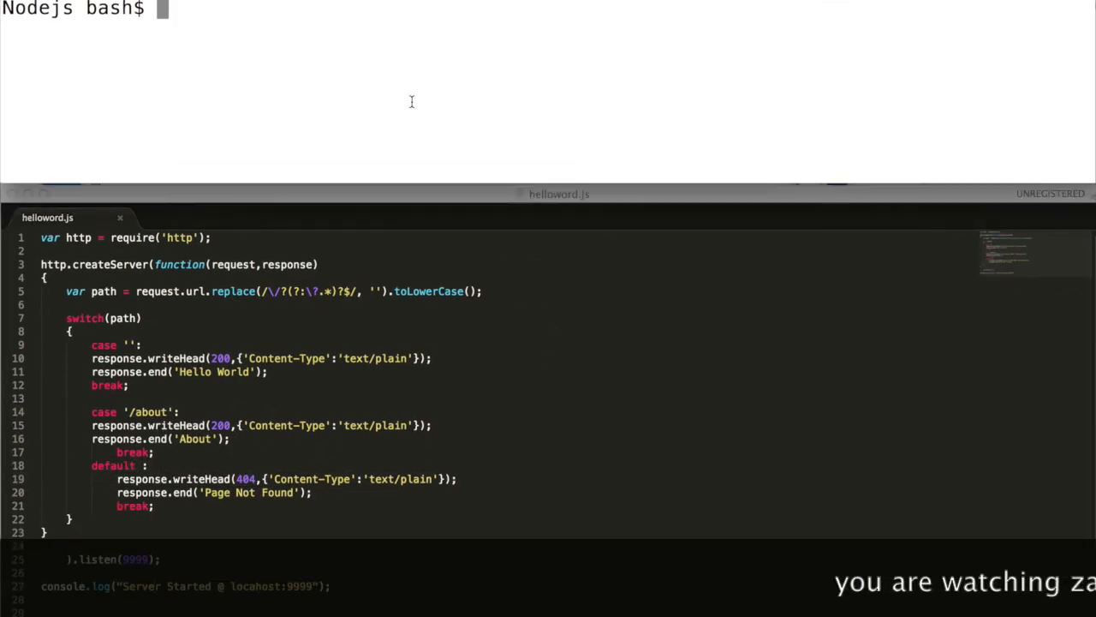
# - Run node helloword.js so the terminal reports Server Started @ localhost:9999
pyautogui.write('node helloword.js')
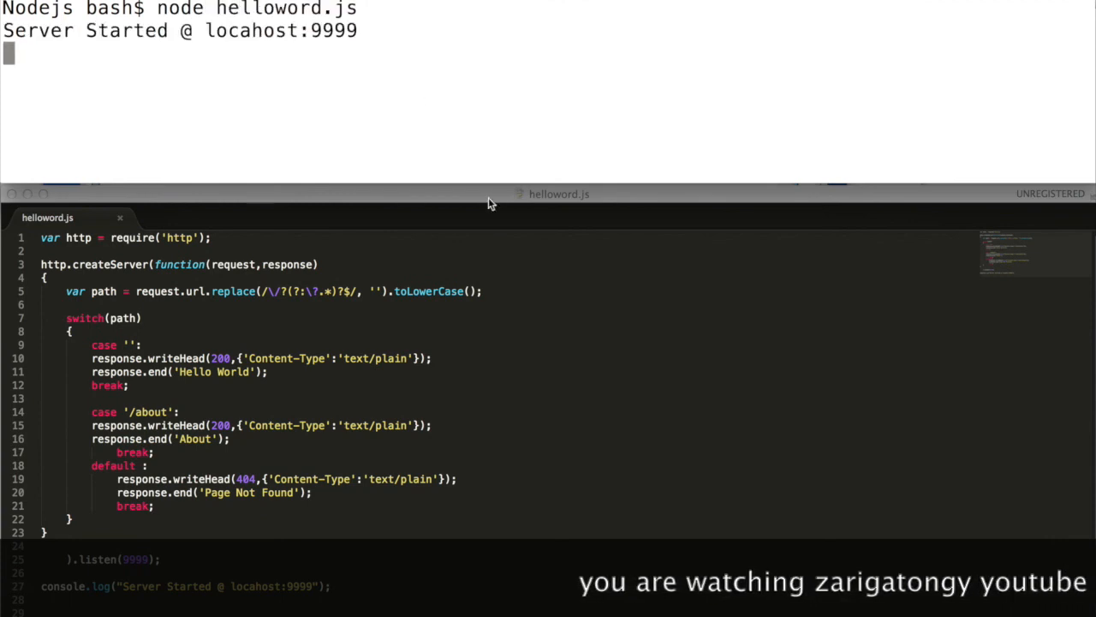
pyautogui.moveTo(647, 270)
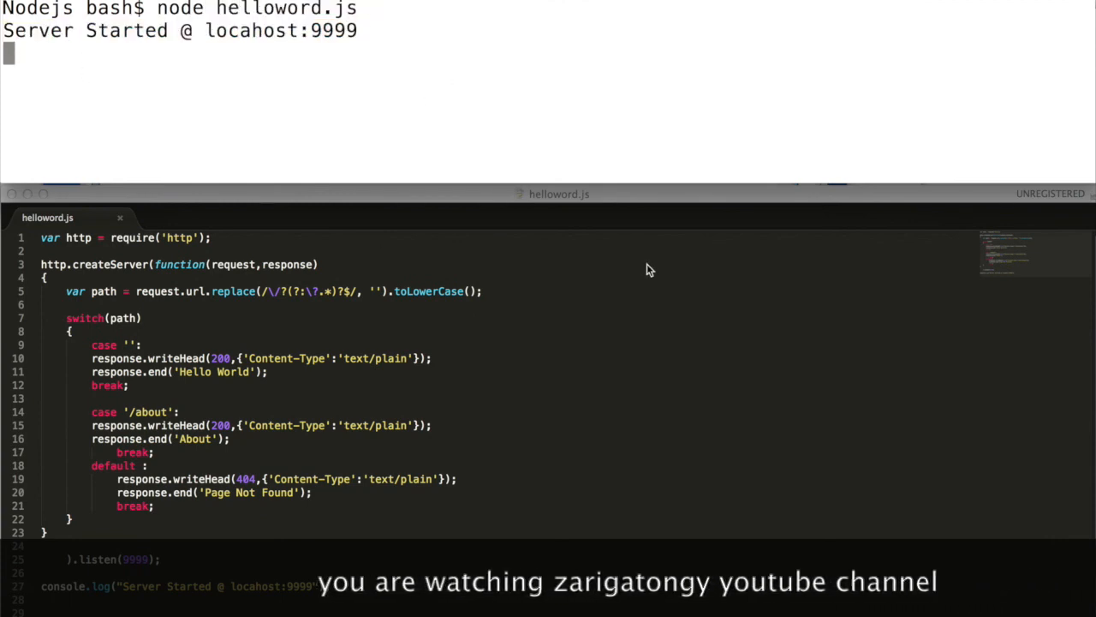